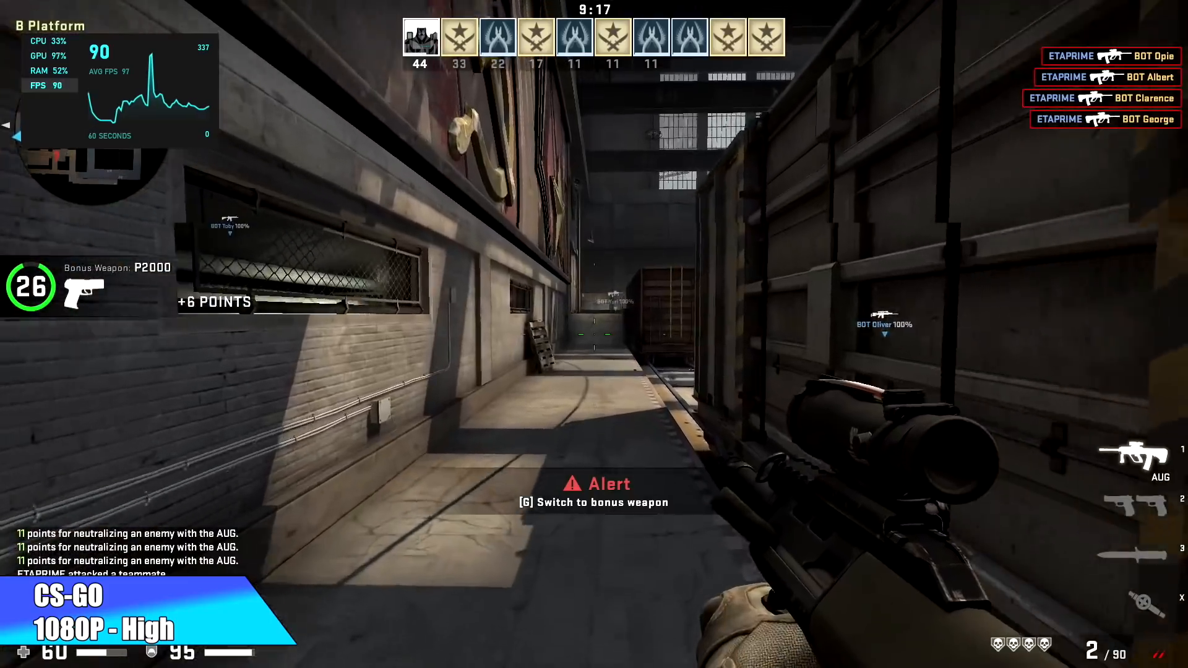
# Swap the AUG for the P2000 bonus pistol with G.
pyautogui.press('g')
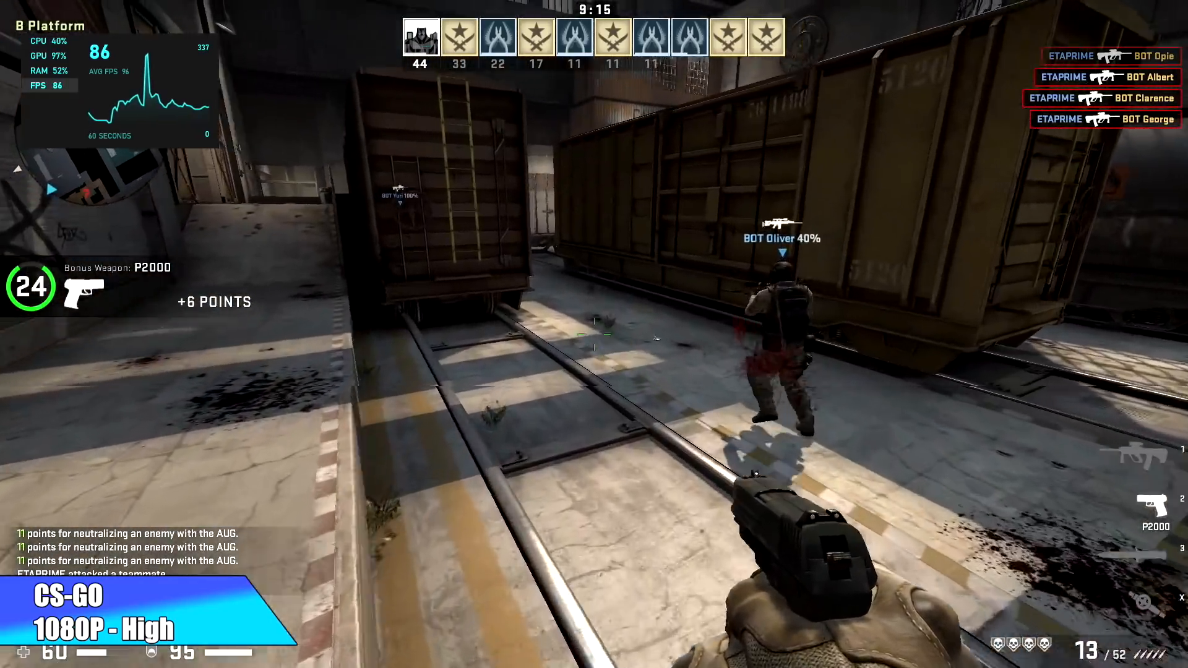